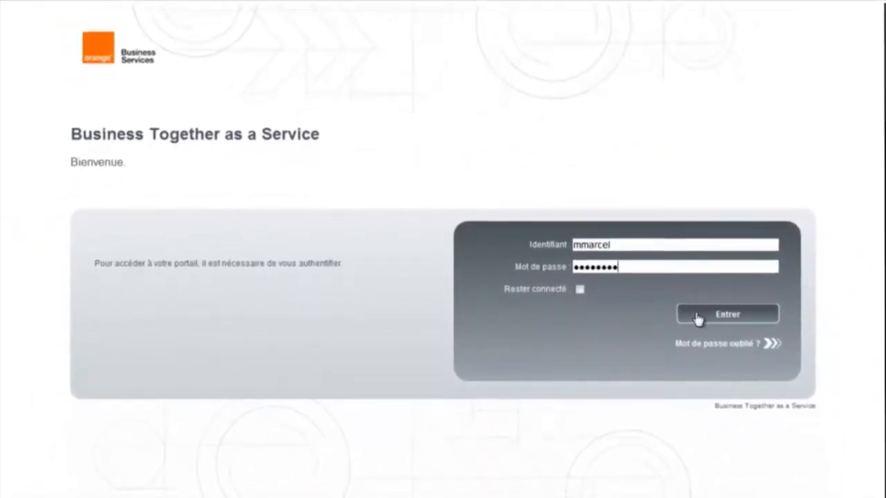
Sign in to the Orange BTaaS portal with identifier and password to reach the services home page.
{"action": "left_click", "coordinate": [728, 314]}
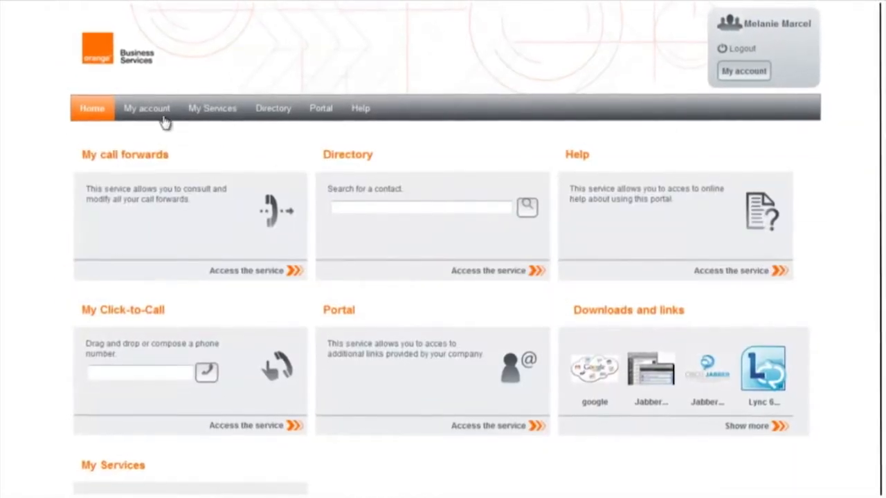
View the My account details, then go to My Services, opening on Click-to-Call.
{"action": "left_click", "coordinate": [147, 108]}
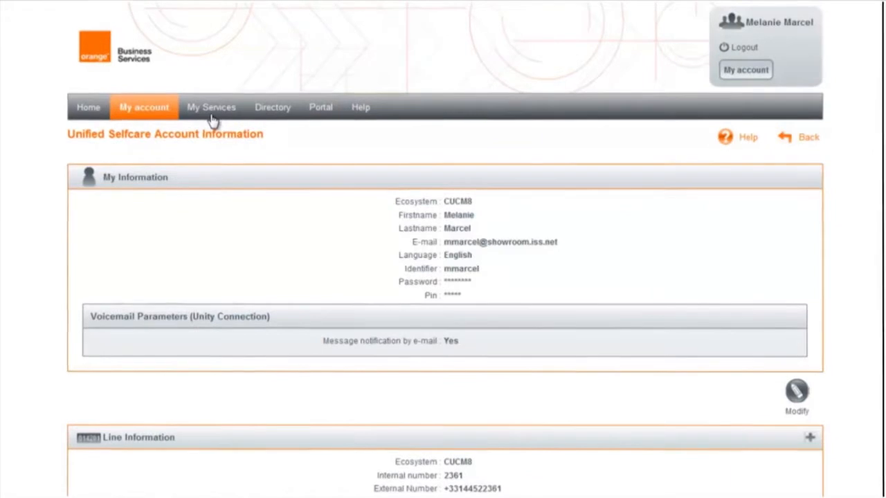
{"action": "left_click", "coordinate": [211, 106]}
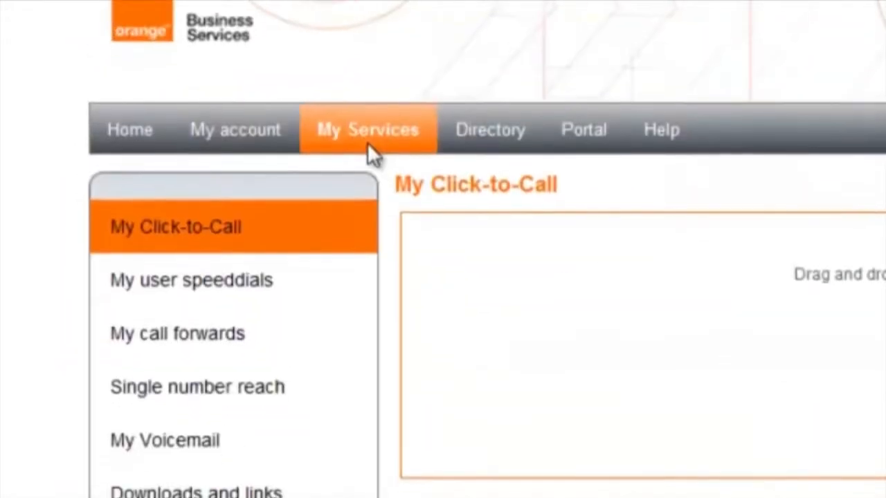
{"action": "scroll", "scroll_direction": "down", "scroll_amount": 3}
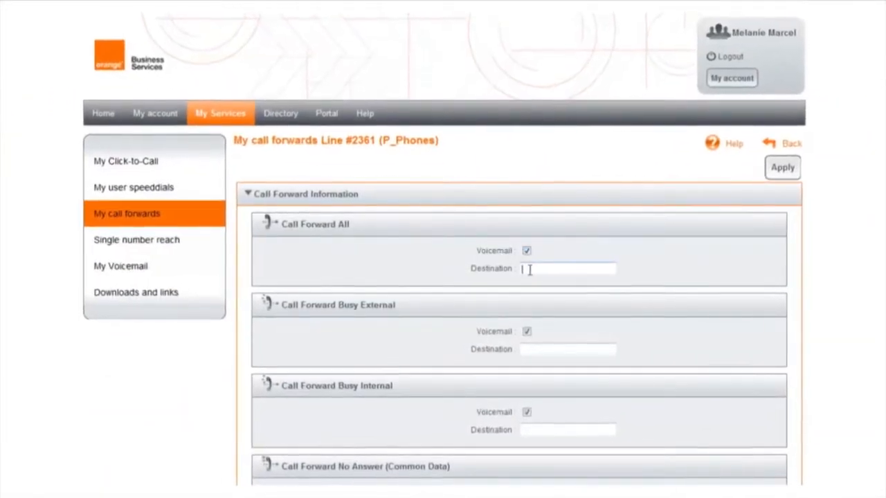
{"action": "type", "text": "+3315"}
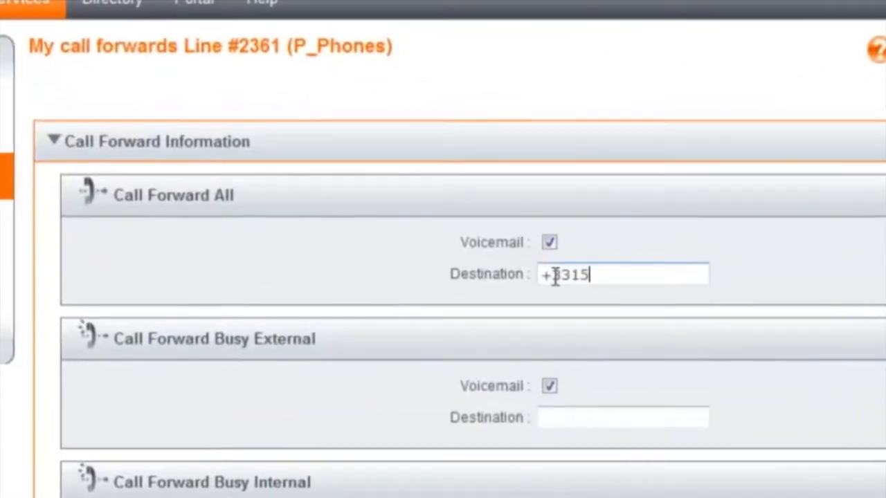
{"action": "type", "text": "699999"}
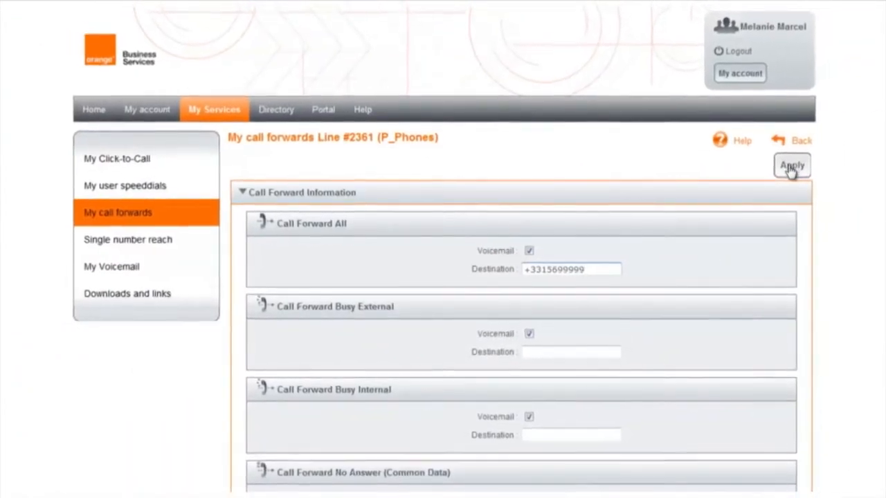
{"action": "left_click", "coordinate": [124, 186]}
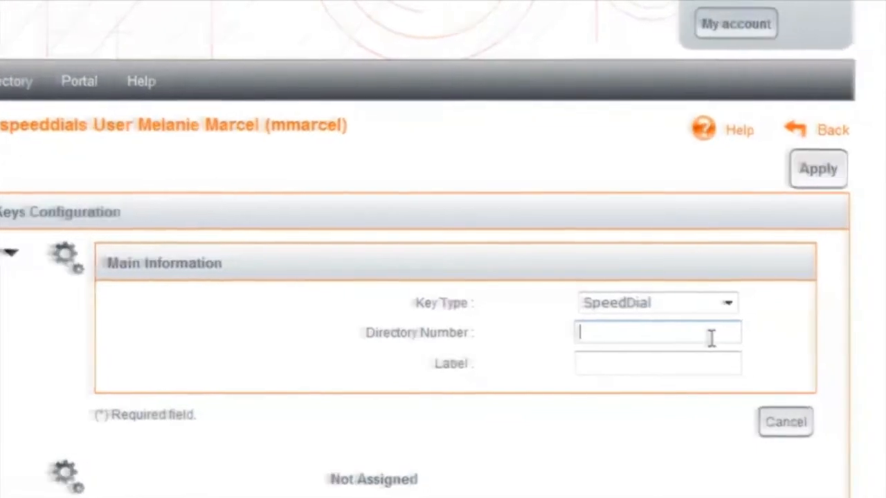
Give speed dial key 1 the +4456789 number and label CIO, then apply.
{"action": "type", "text": "+445678925"}
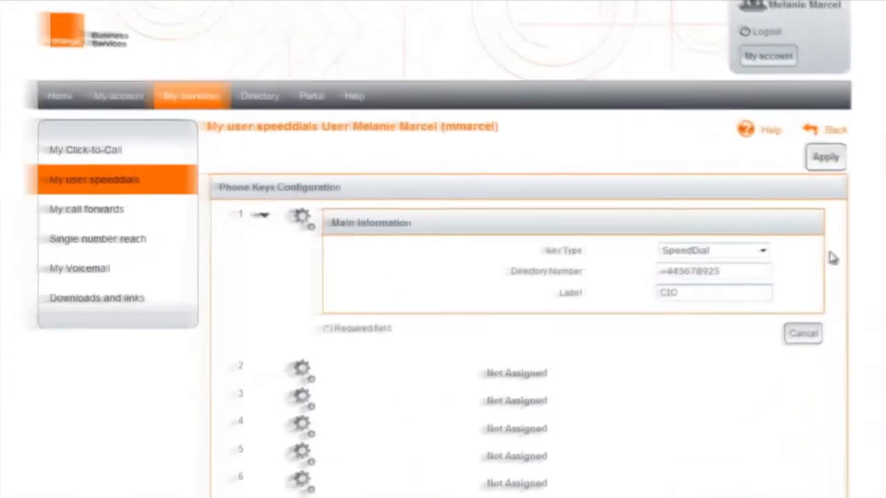
{"action": "left_click", "coordinate": [86, 148]}
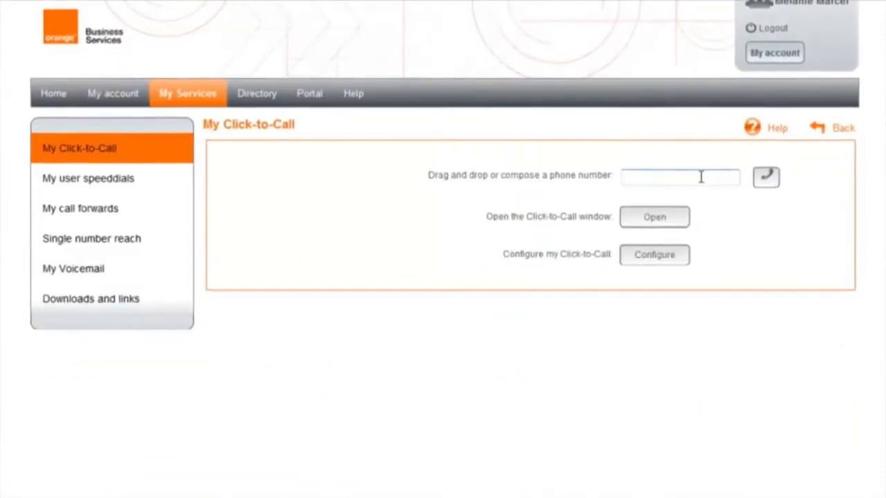
Enter a +442 phone number in the Click-to-Call compose field.
{"action": "type", "text": "+442"}
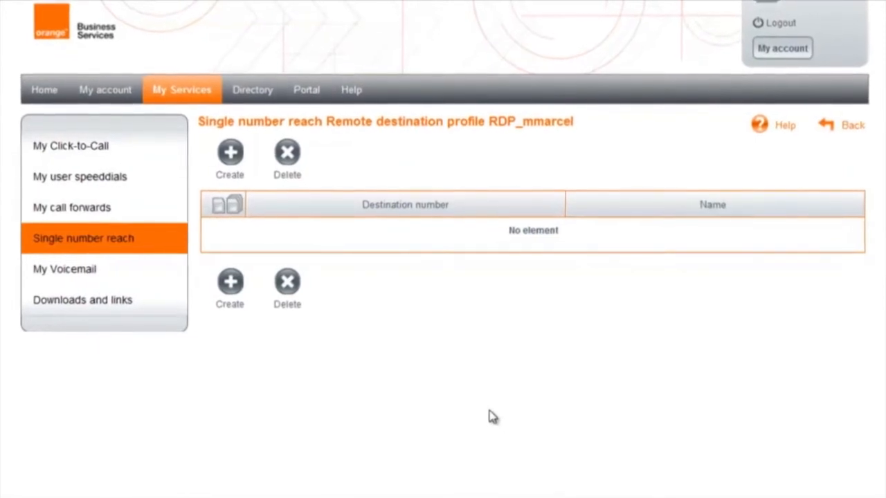
{"action": "left_click", "coordinate": [230, 153]}
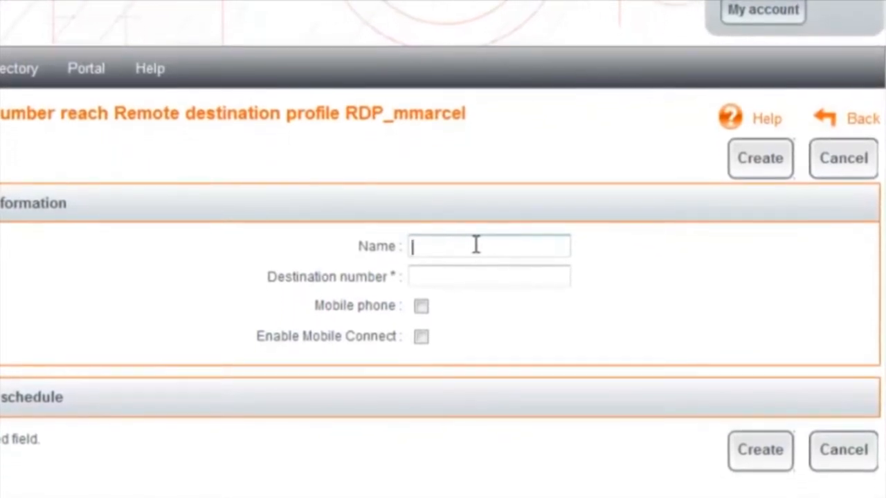
{"action": "type", "text": "London office"}
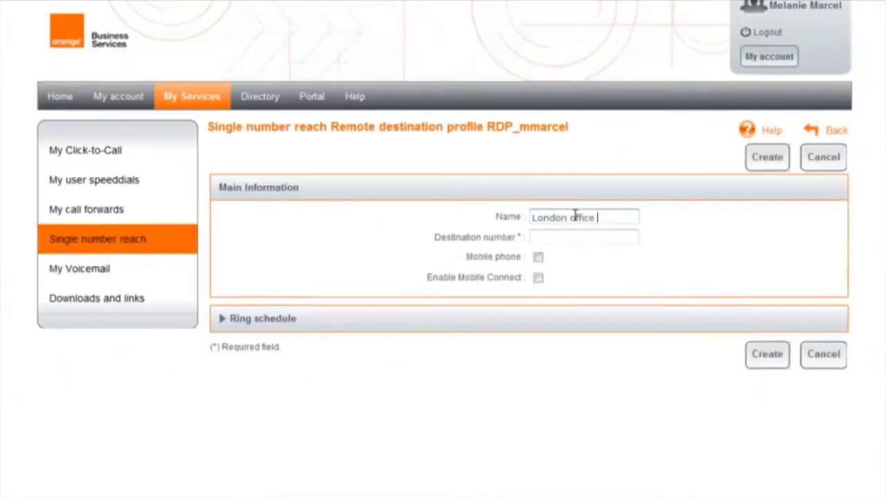
{"action": "type", "text": "+4412345678"}
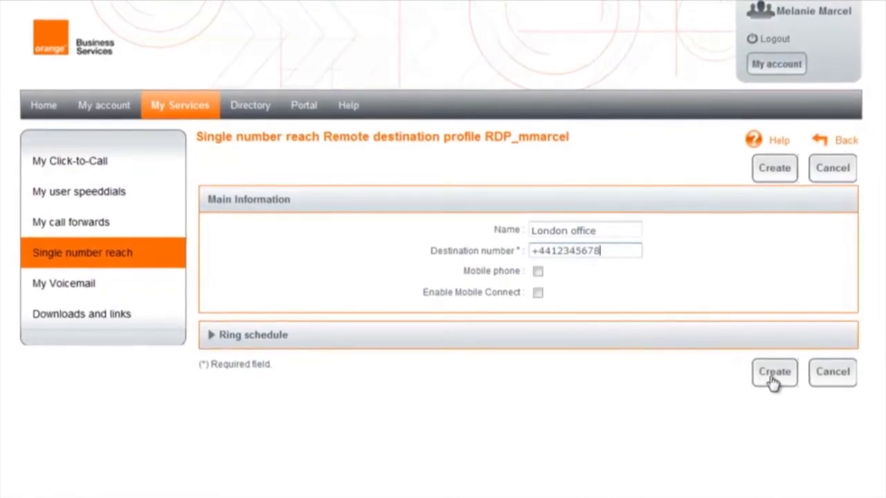
{"action": "left_click", "coordinate": [64, 283]}
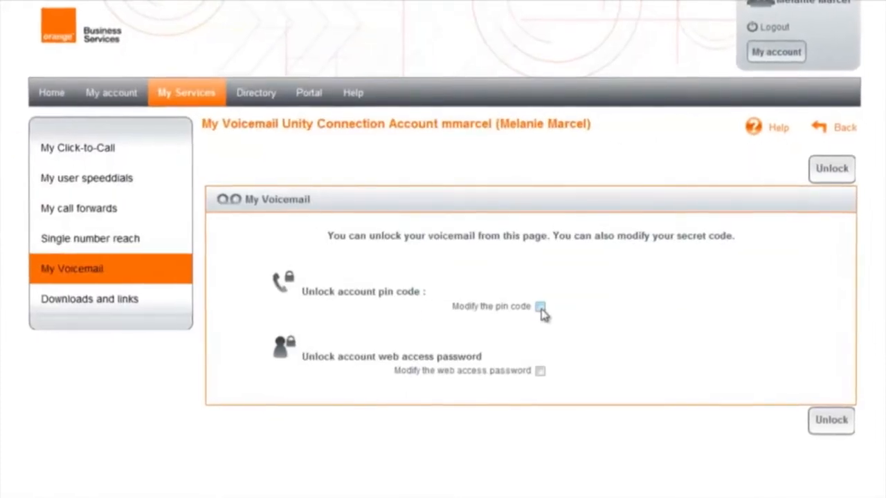
Tick the 'Modify the pin code' checkbox on the My Voicemail page.
{"action": "left_click", "coordinate": [540, 307]}
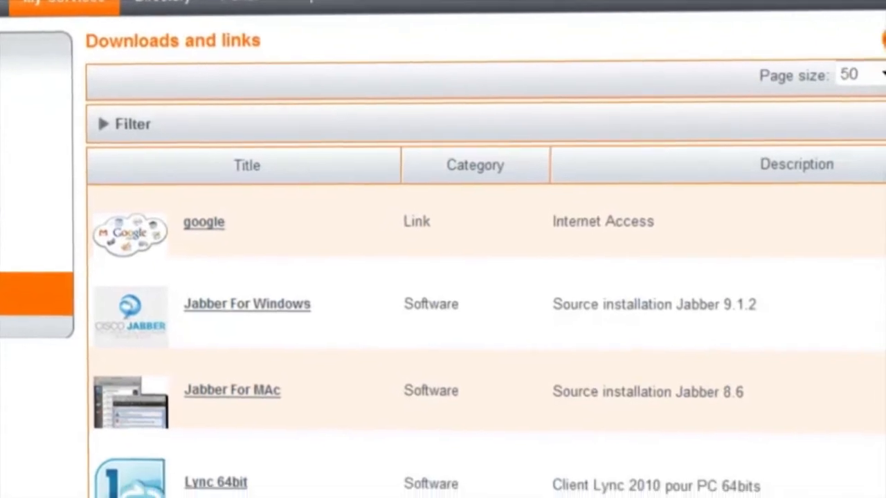
Scroll the downloads list, visit the corporate directory, then read the Downloads and Links help.
{"action": "scroll", "scroll_direction": "down", "scroll_amount": 3}
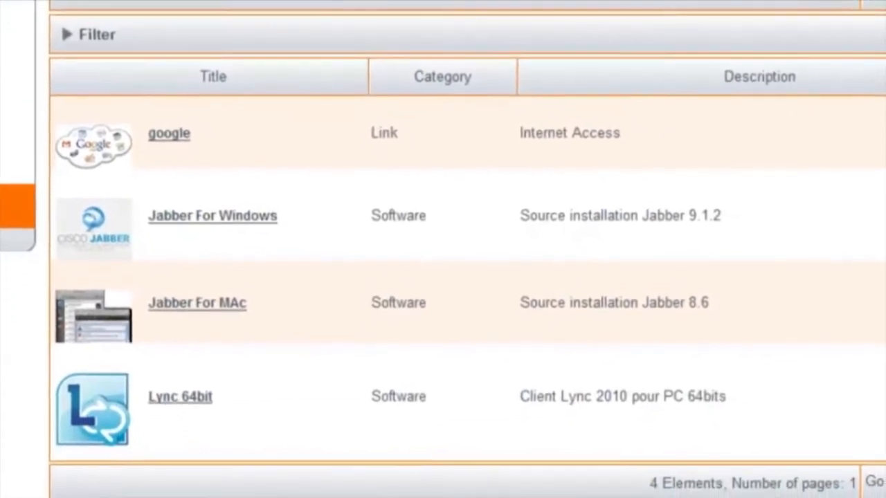
{"action": "left_click", "coordinate": [252, 99]}
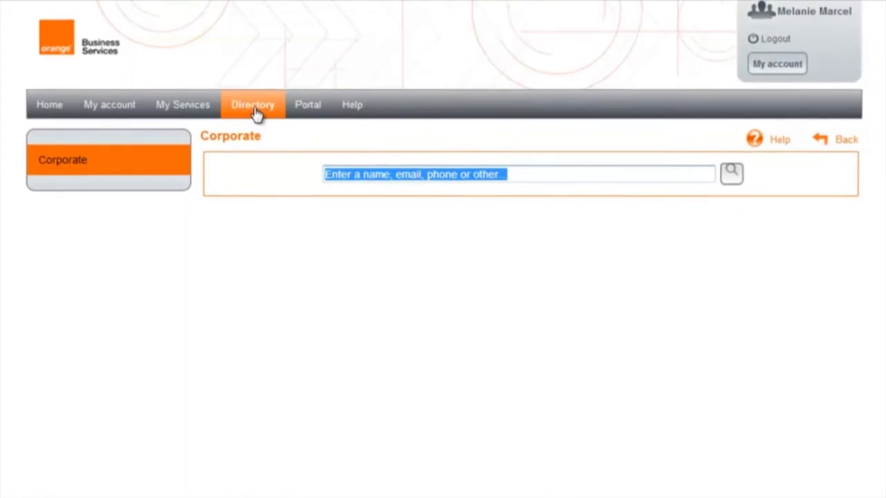
{"action": "left_click", "coordinate": [352, 96]}
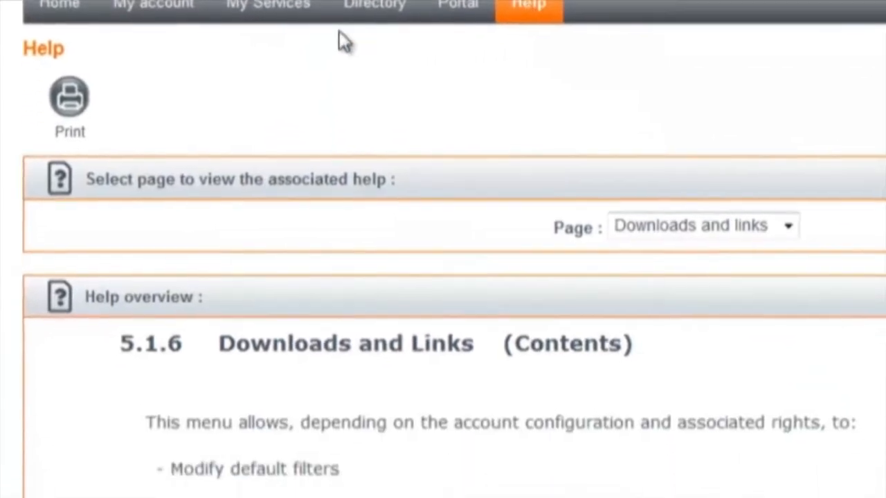
{"action": "scroll", "scroll_direction": "down", "scroll_amount": 3}
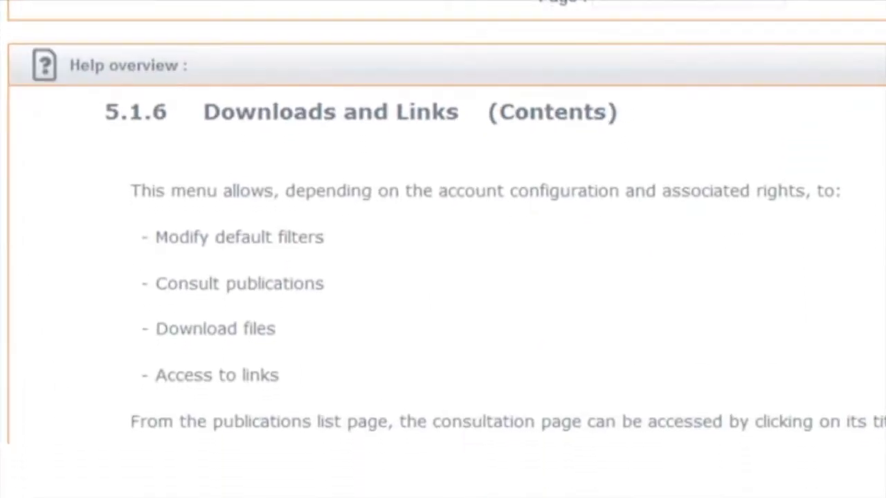